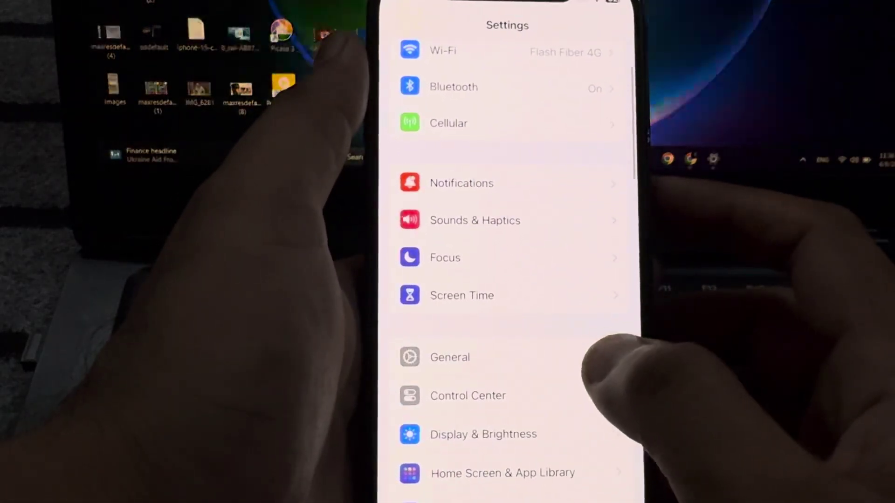
Step: Open the General section, showing About, Software Update and iPhone Storage
{"action": "left_click", "coordinate": [450, 358]}
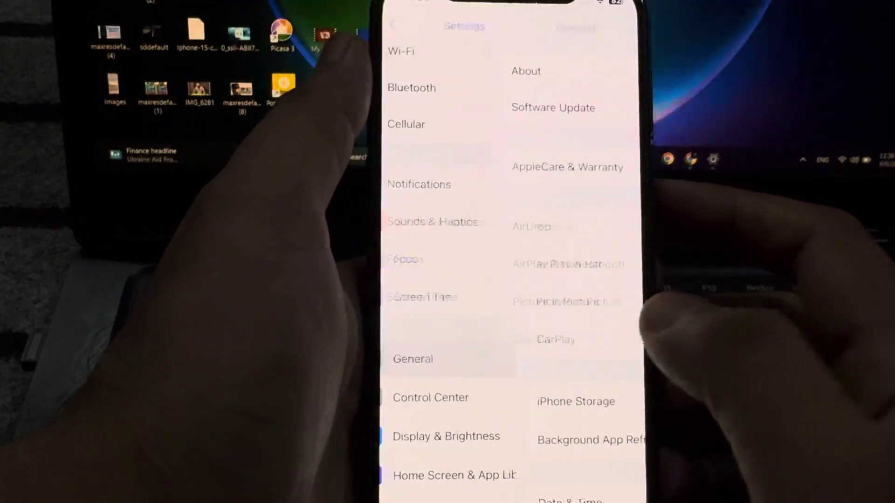